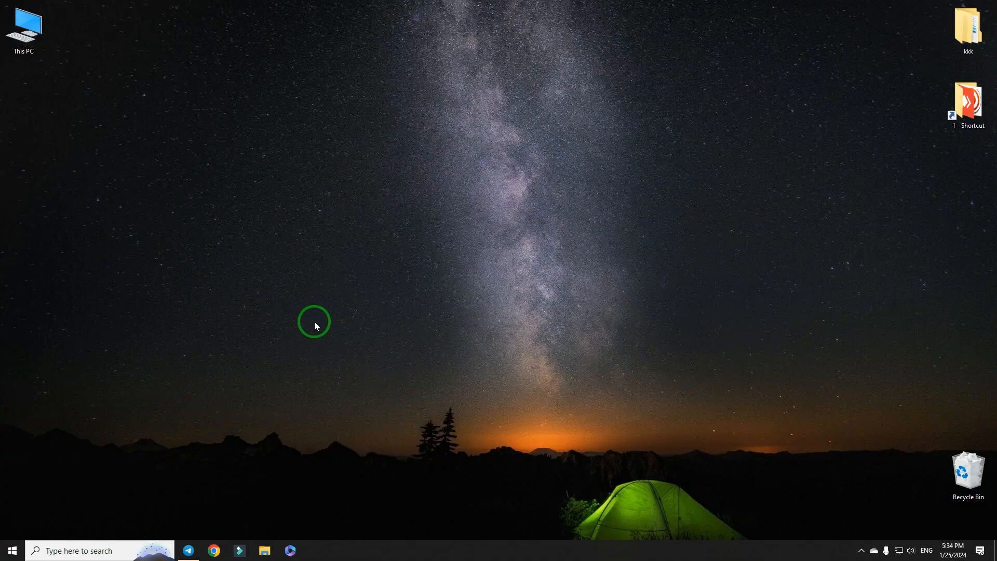
{"action": "mouse_move", "coordinate": [188, 550]}
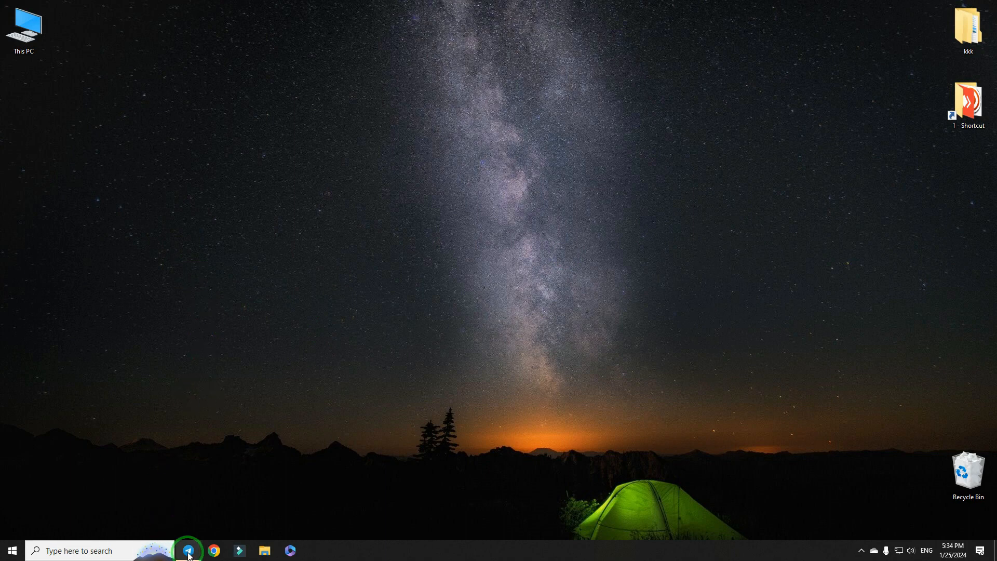
Launch Telegram Desktop, open Settings > Privacy and Security, and begin local passcode setup.
{"action": "left_click", "coordinate": [187, 549]}
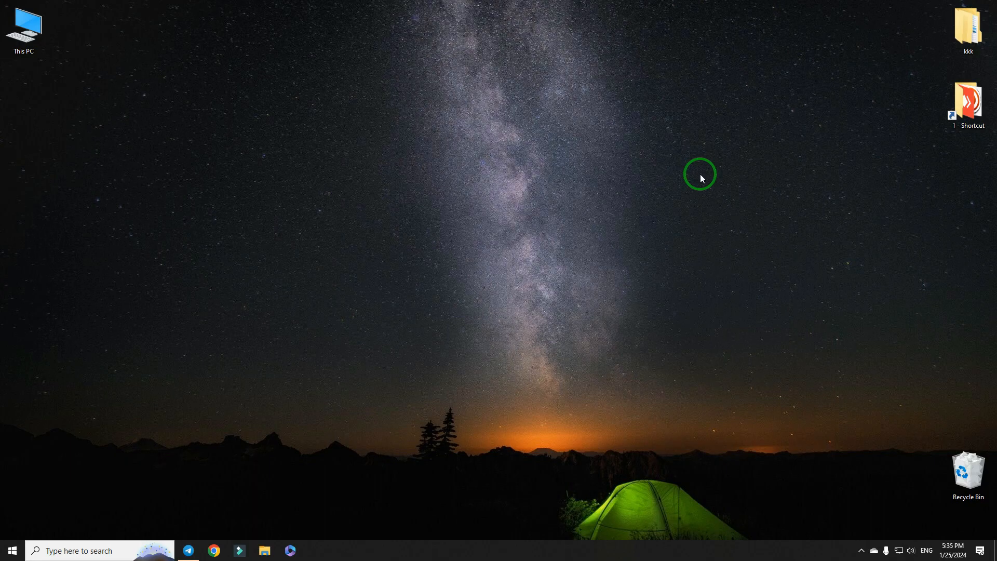
{"action": "left_click", "coordinate": [188, 549]}
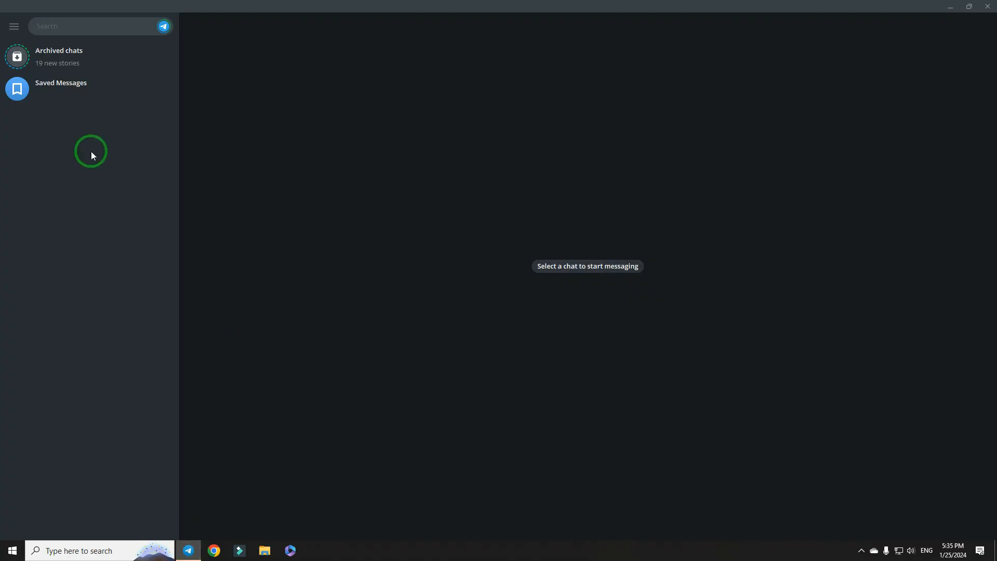
{"action": "mouse_move", "coordinate": [13, 26]}
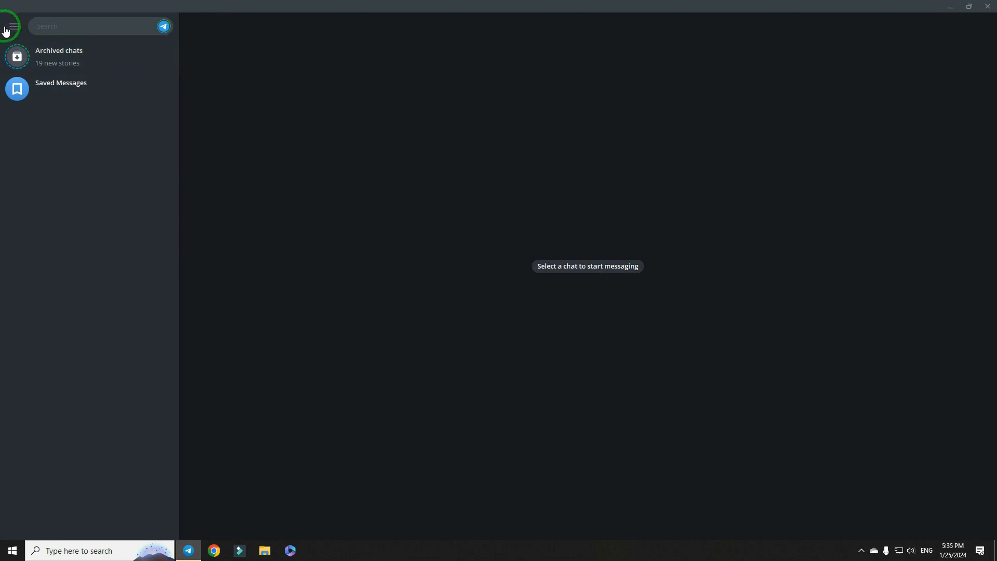
{"action": "left_click", "coordinate": [11, 26]}
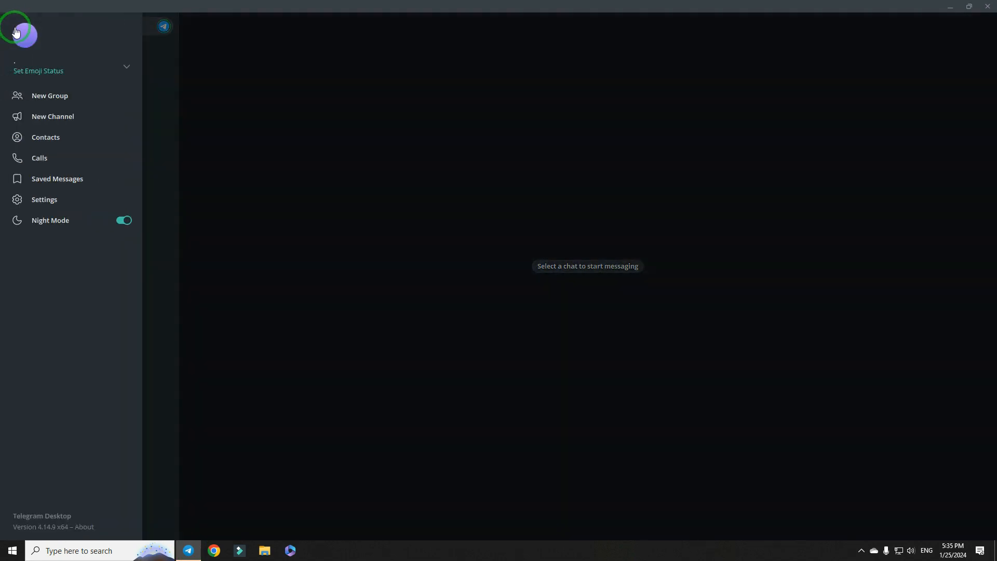
{"action": "left_click", "coordinate": [44, 199]}
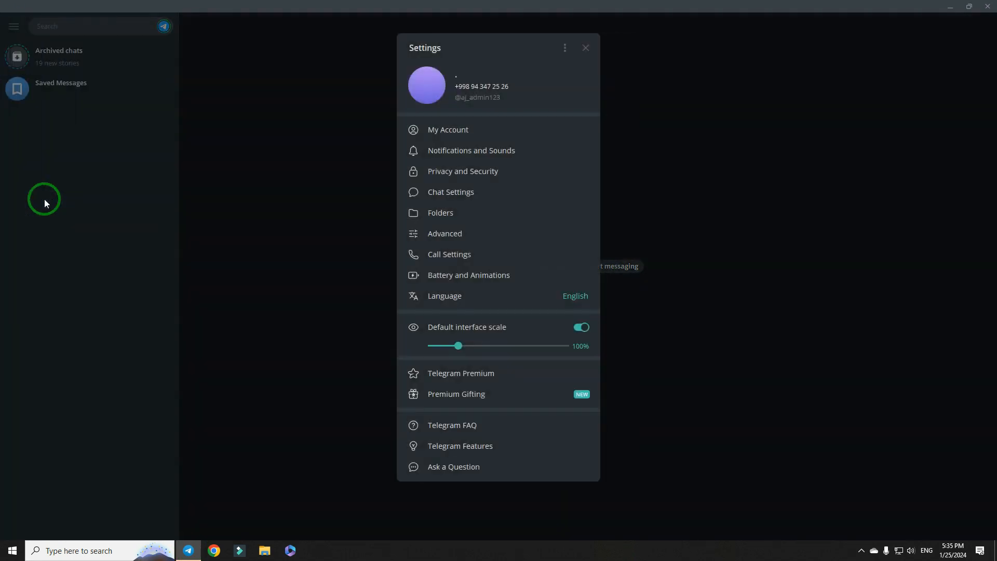
{"action": "mouse_move", "coordinate": [463, 171]}
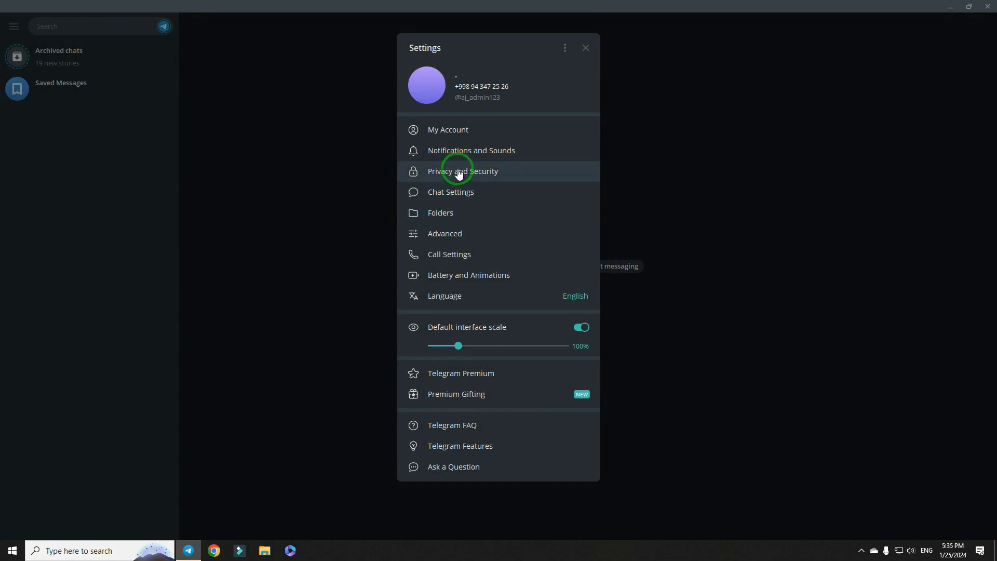
{"action": "left_click", "coordinate": [464, 170]}
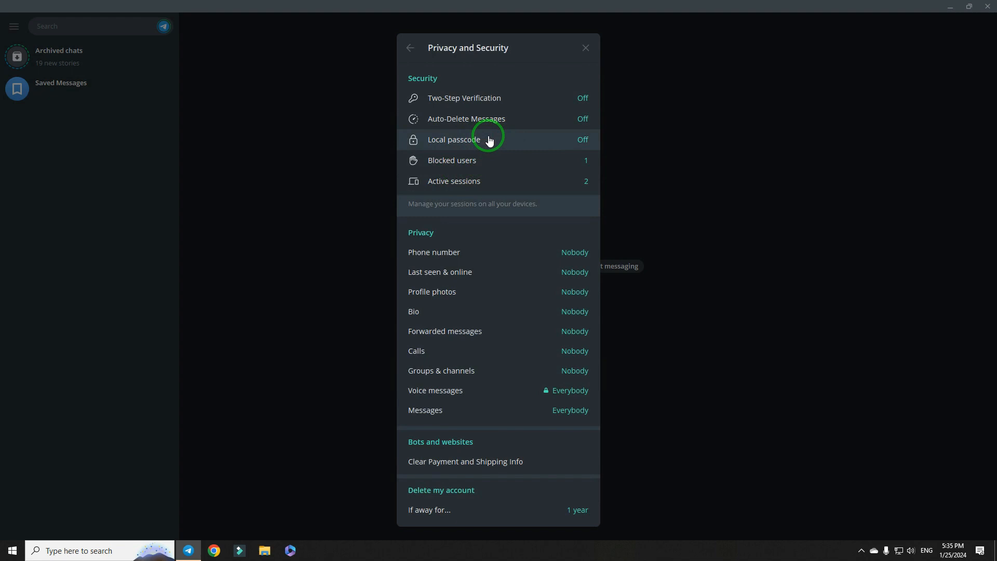
{"action": "left_click", "coordinate": [453, 139]}
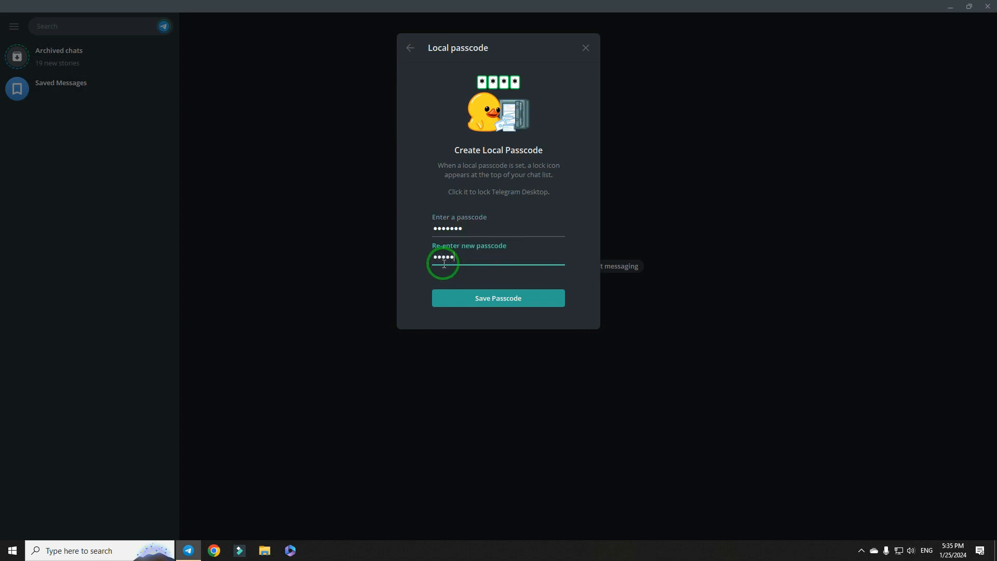
Save the new local passcode and set auto-lock to 5 minutes away.
{"action": "left_click", "coordinate": [498, 297]}
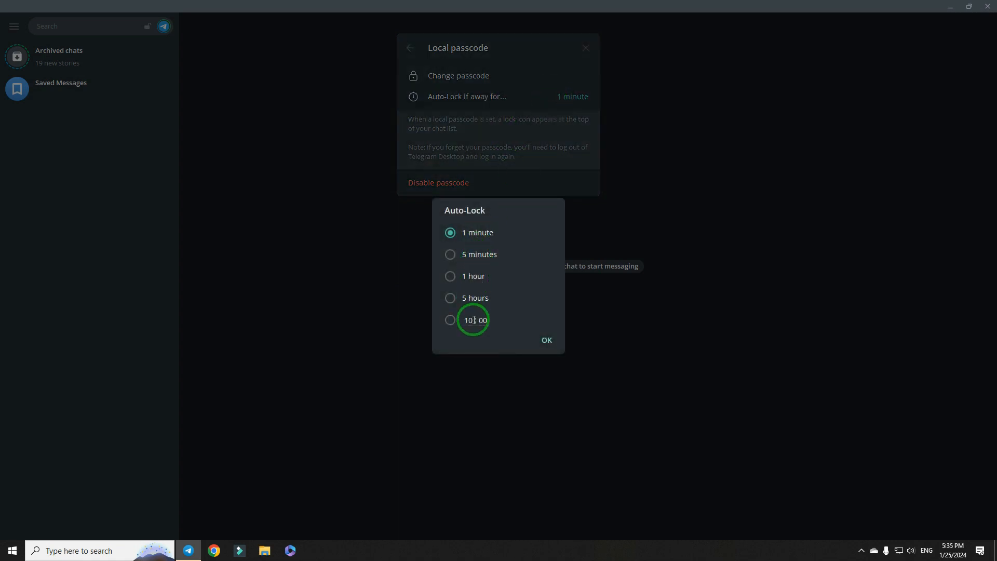
{"action": "left_click", "coordinate": [478, 254]}
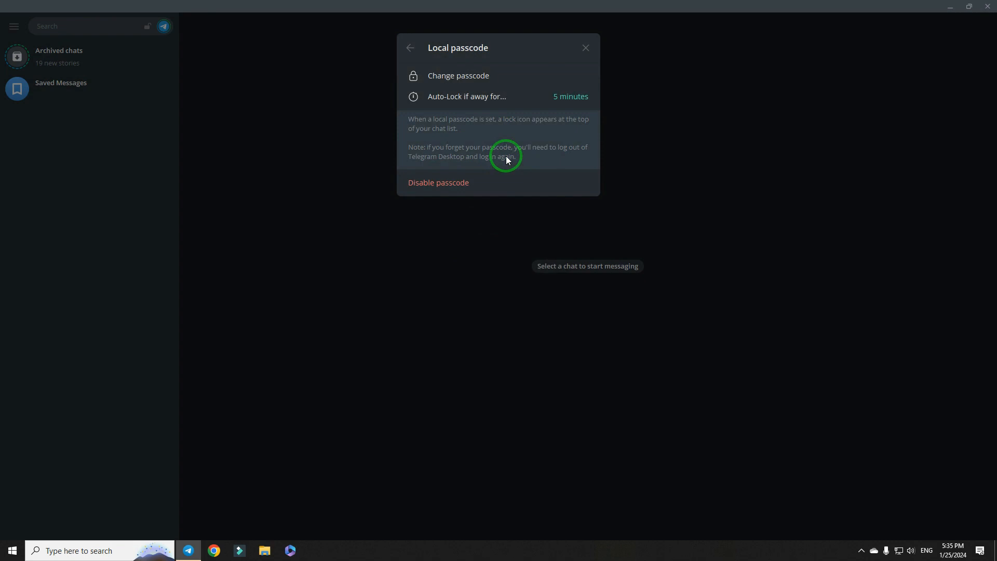
{"action": "left_click", "coordinate": [584, 48]}
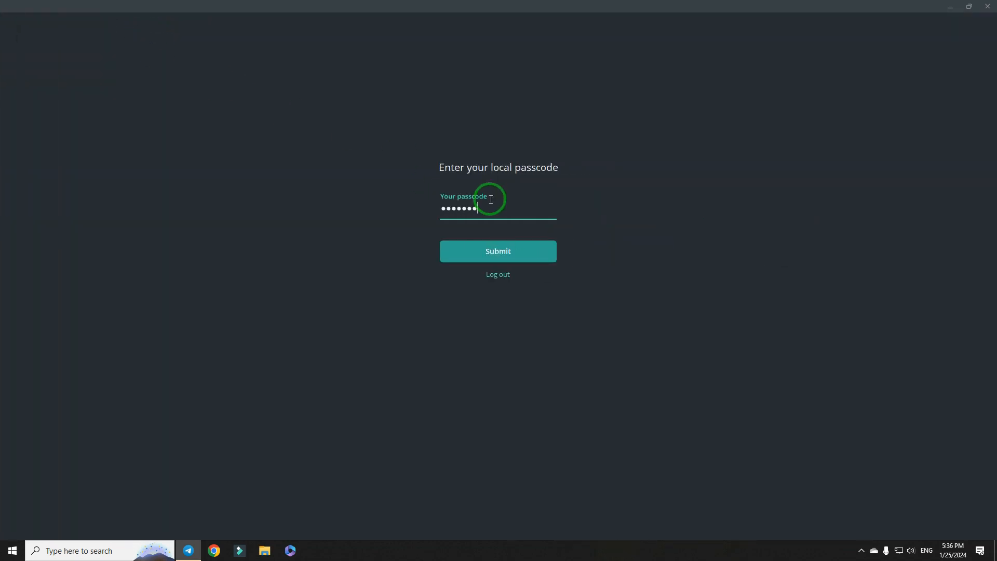
Submit the passcode on the lock screen to return to the chat list.
{"action": "left_click", "coordinate": [497, 251]}
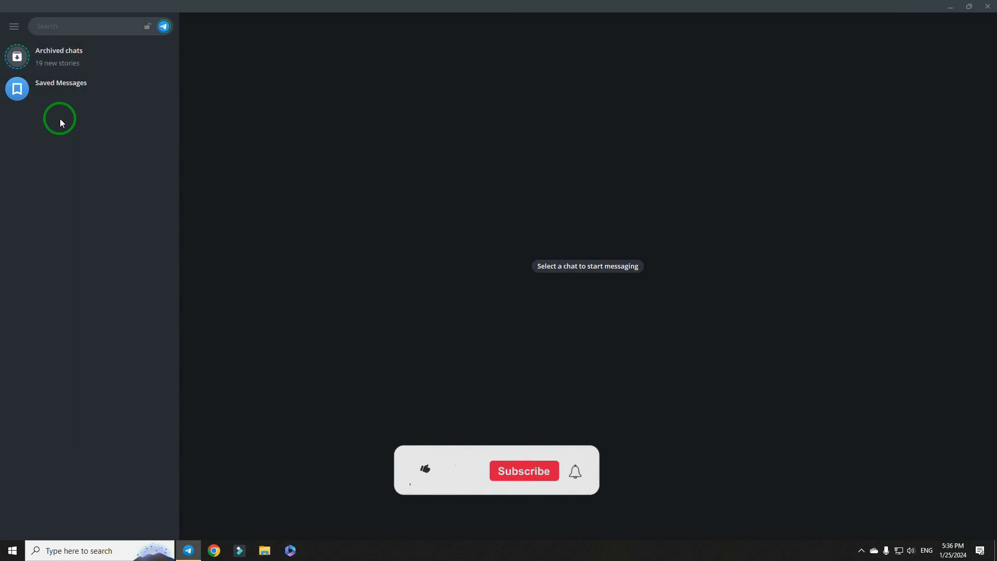